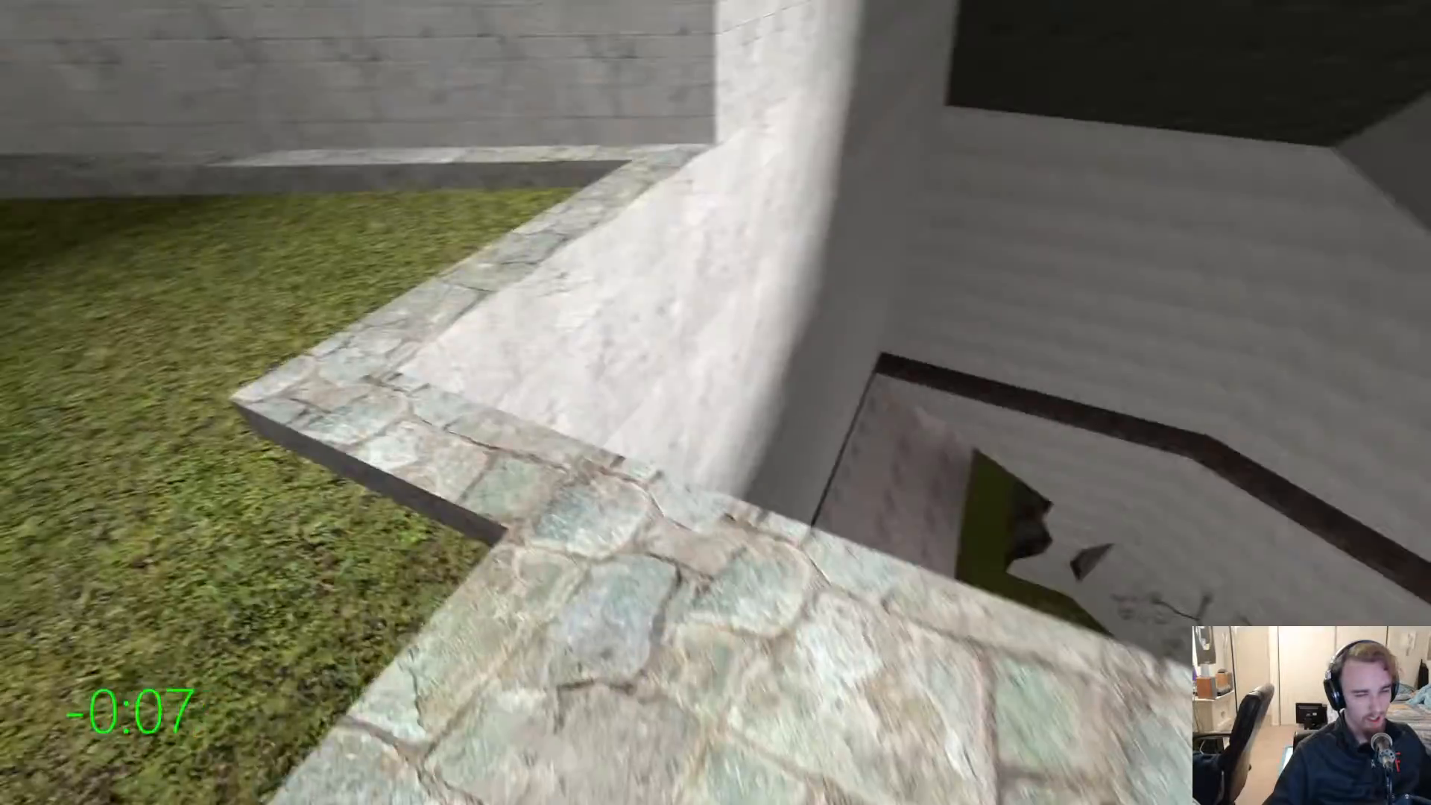
mouse_move(716, 403)
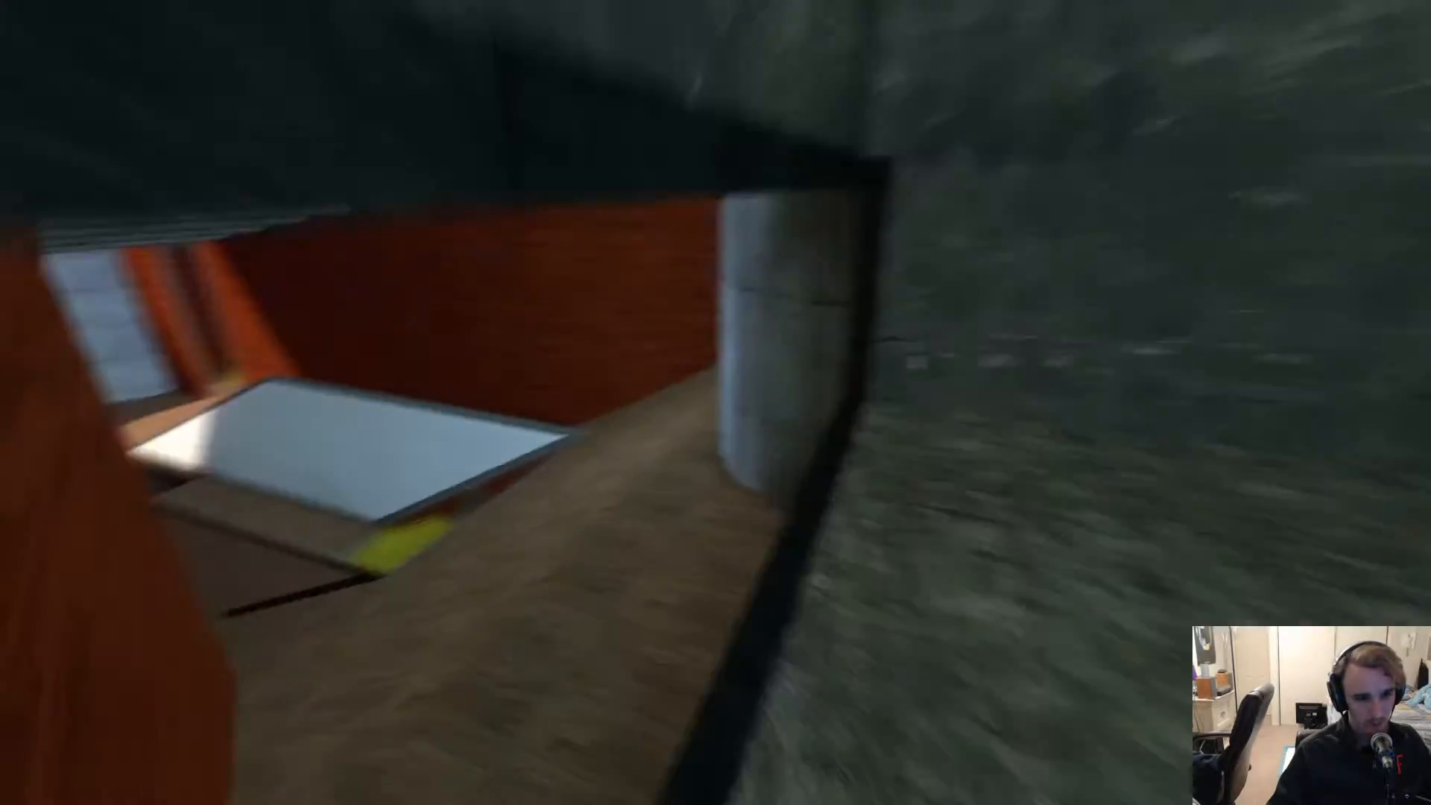
mouse_move(716, 402)
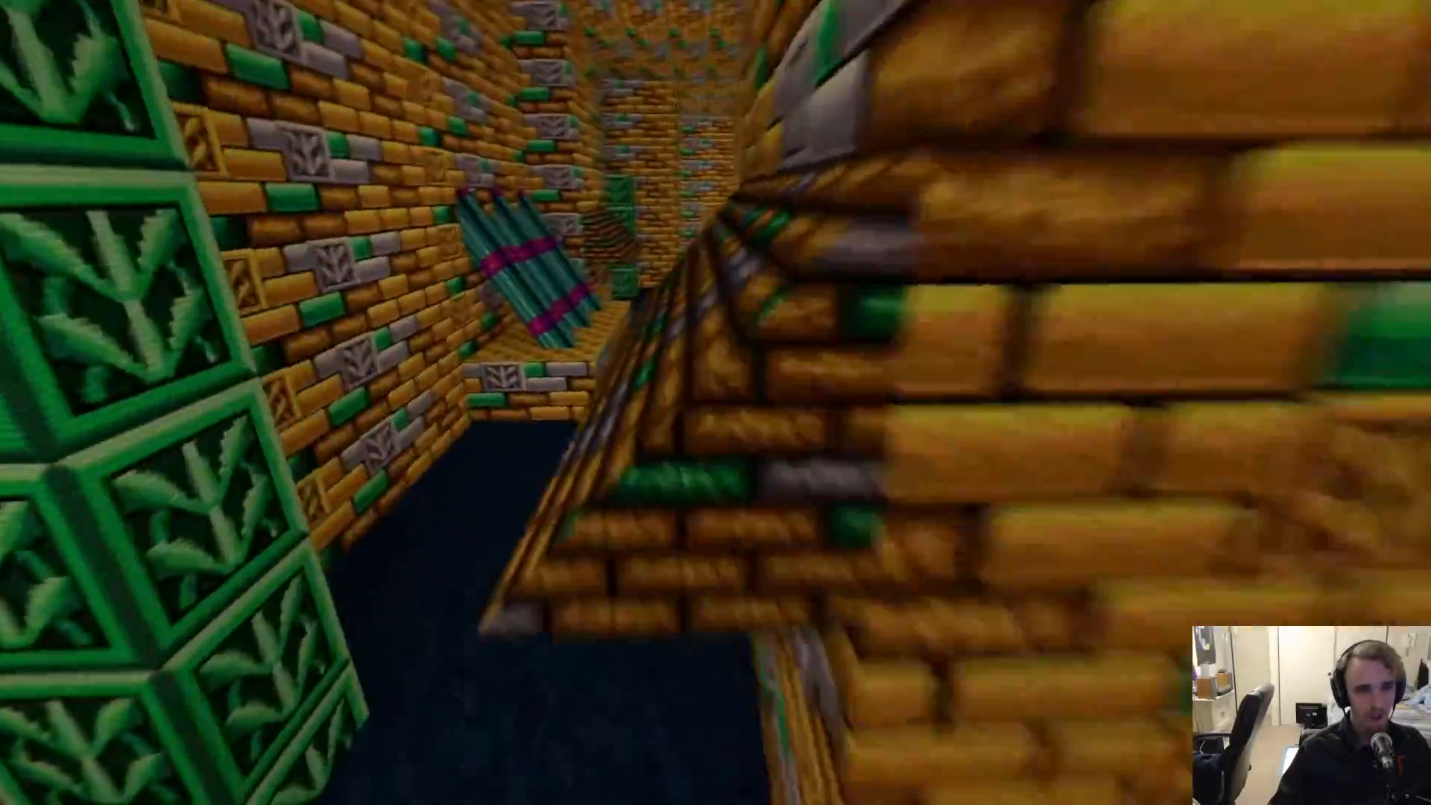
mouse_move(715, 403)
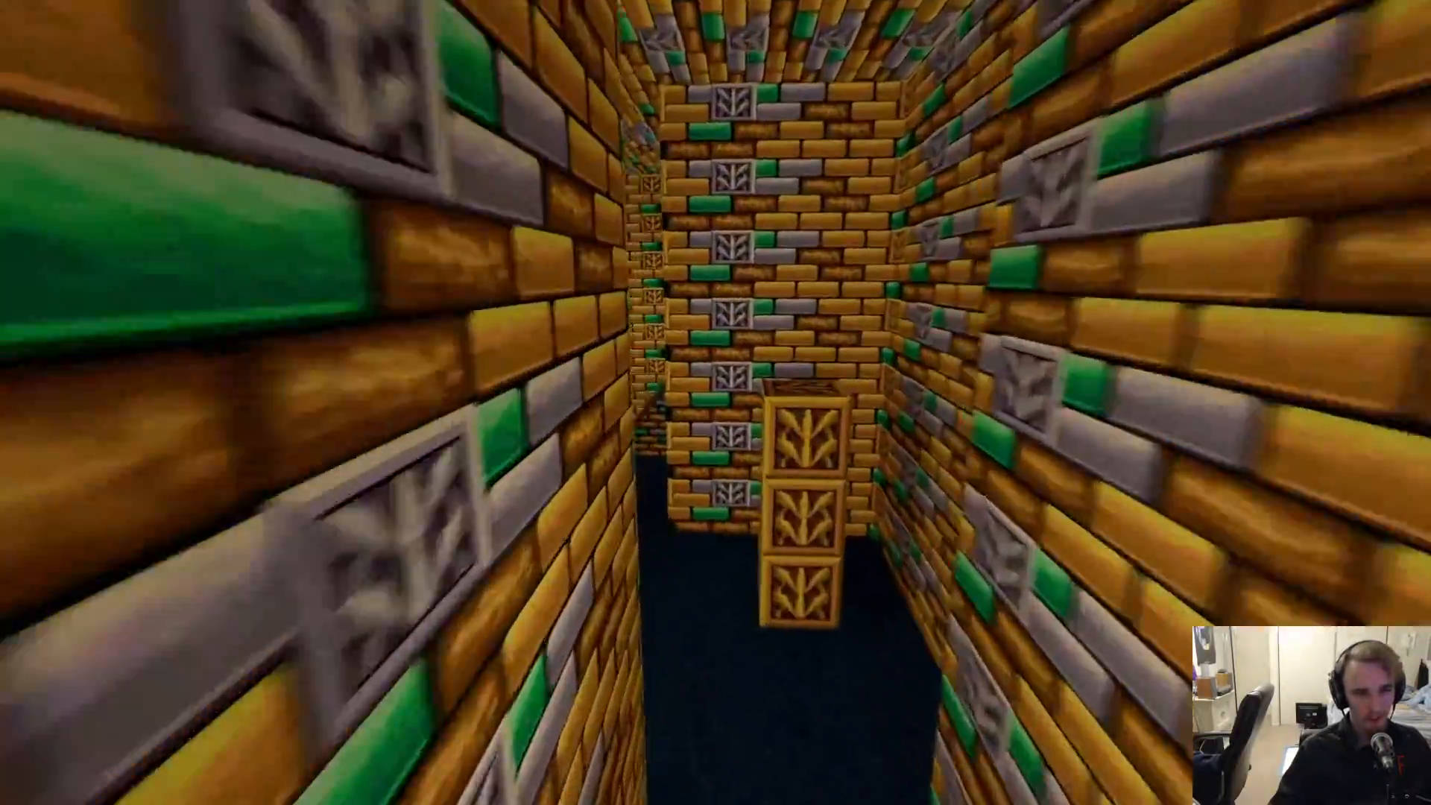